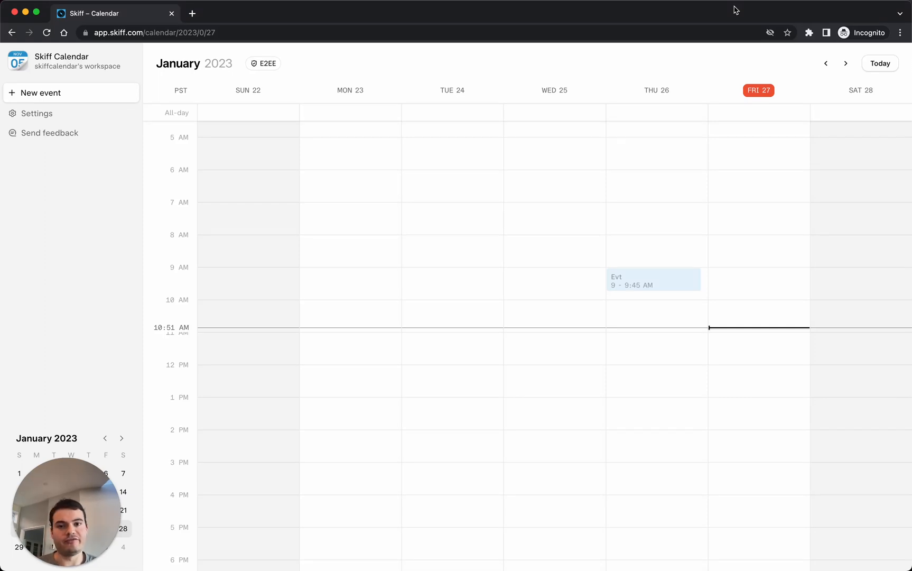
mouse_move(475, 88)
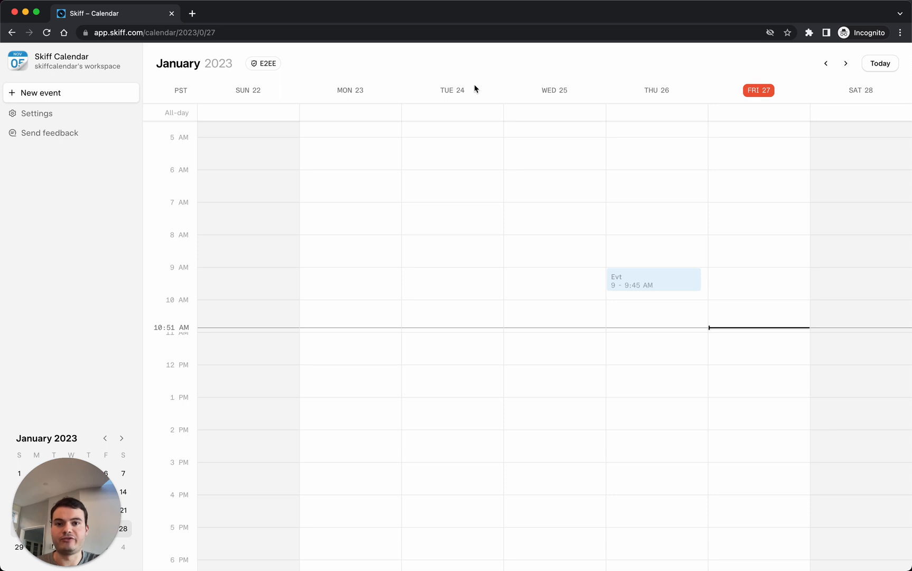
mouse_move(462, 77)
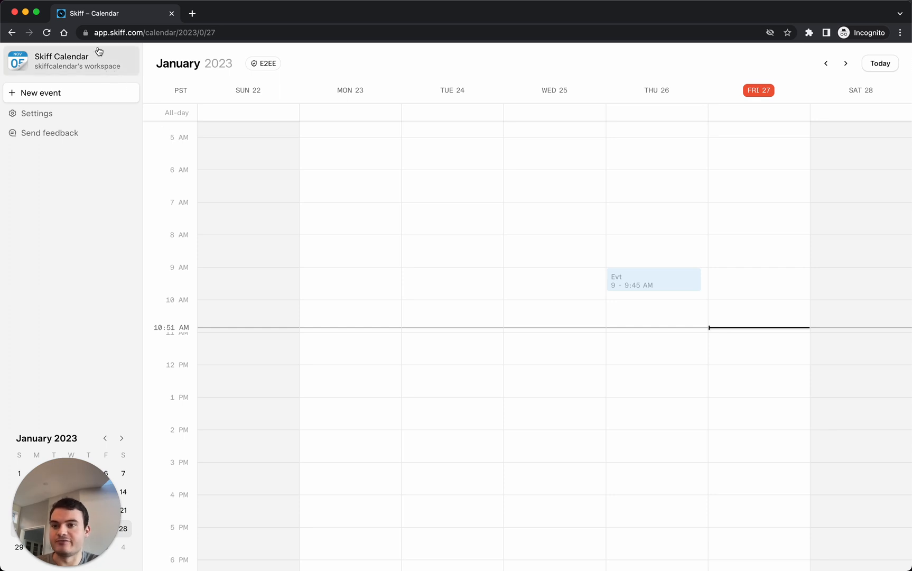
Glance at the workspace and app switcher, then dismiss it without changing apps.
left_click(64, 60)
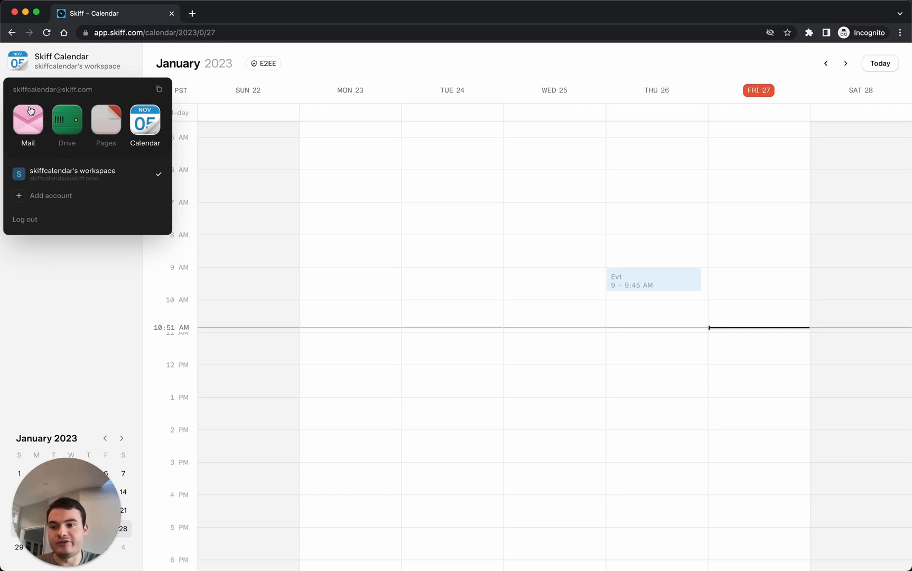
mouse_move(527, 223)
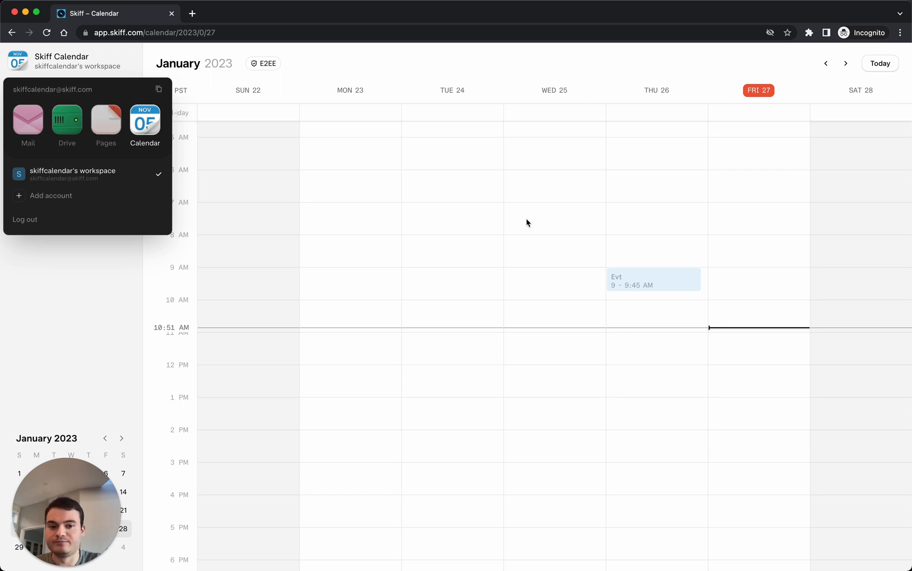
left_click(526, 223)
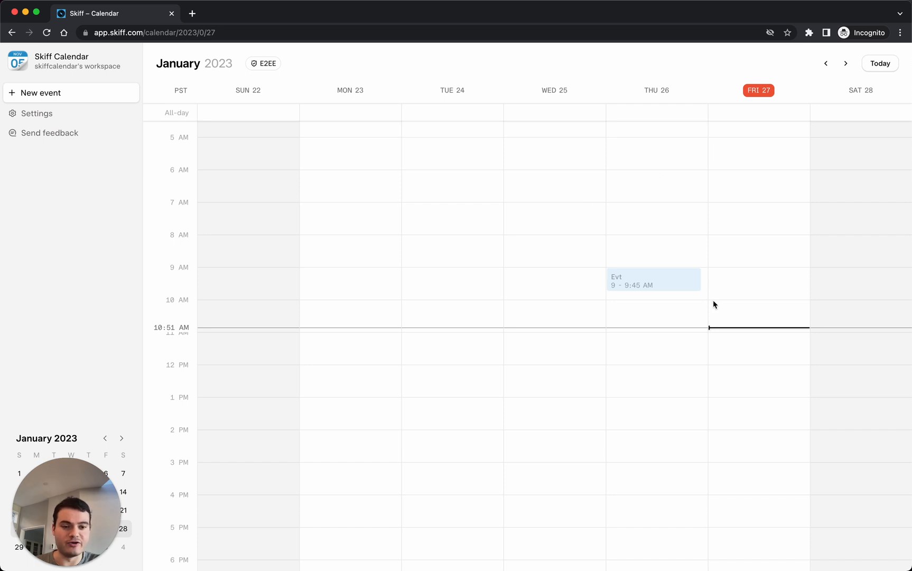
mouse_move(725, 353)
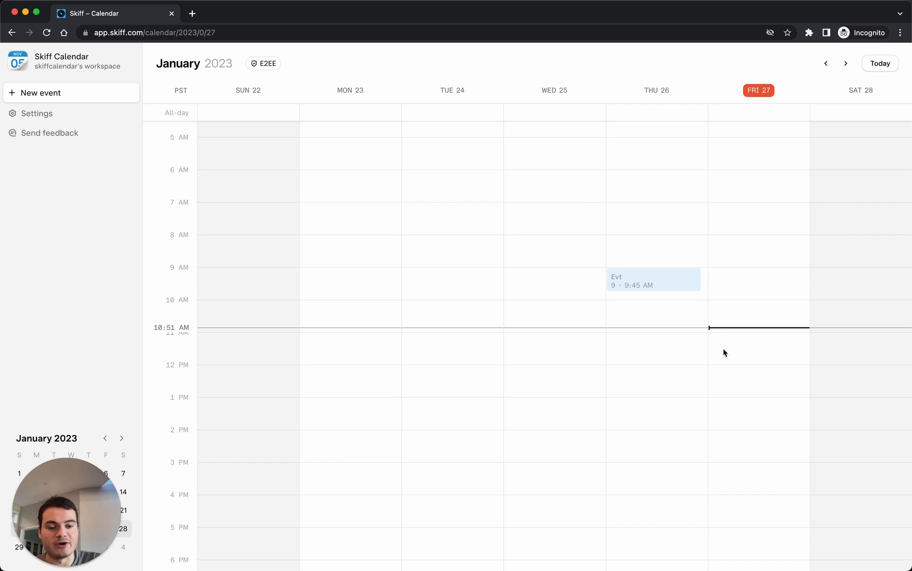
Add a Friday Jan 27 event from 11 AM to 12 PM titled 'My event'.
left_click(756, 344)
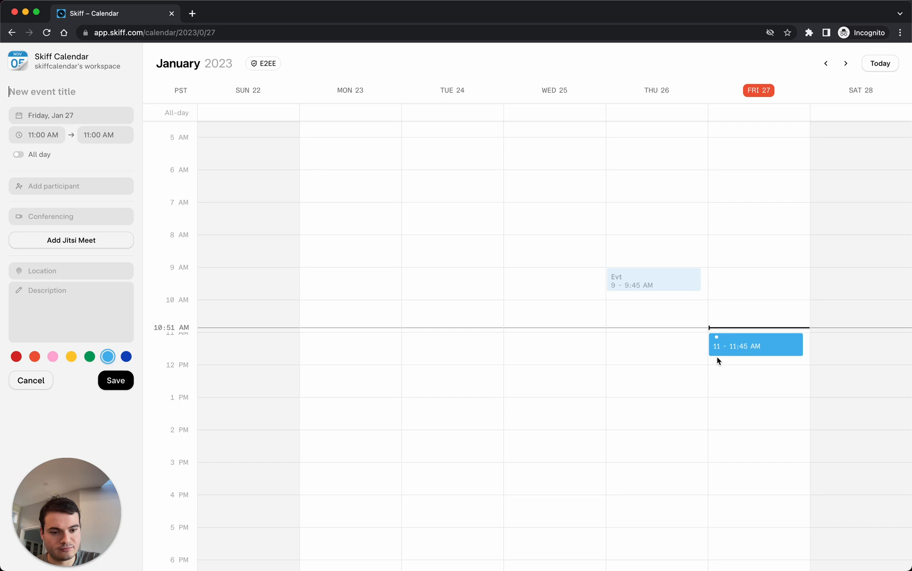
left_click_drag(755, 361, 756, 370)
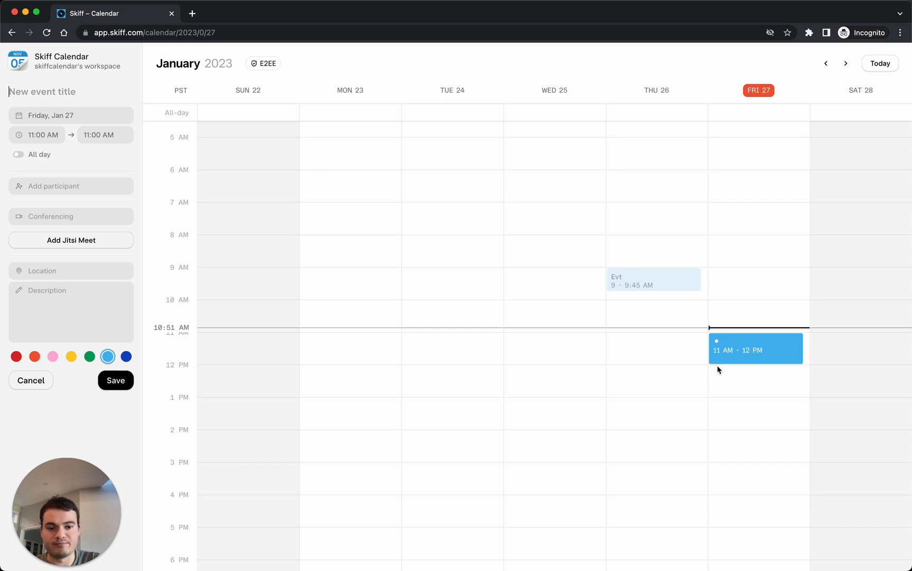
type("My")
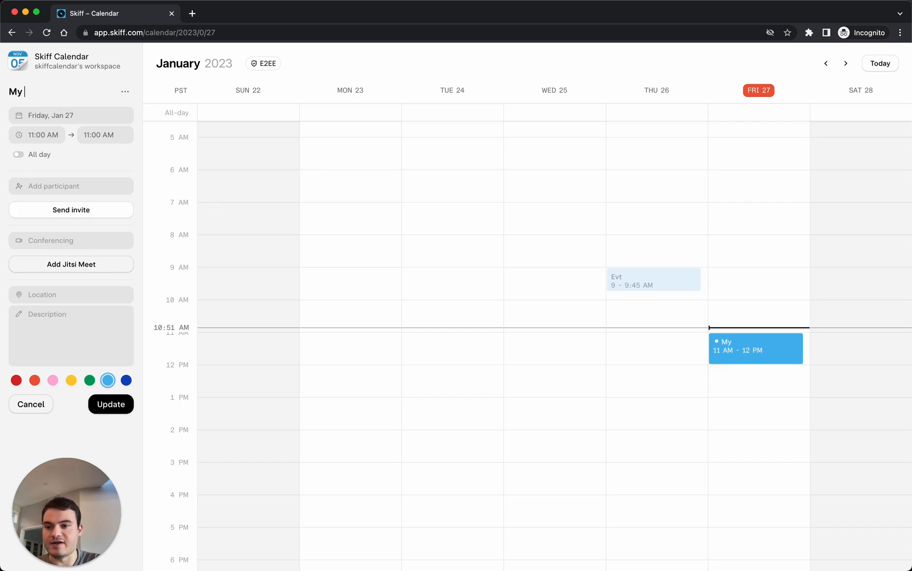
type("event")
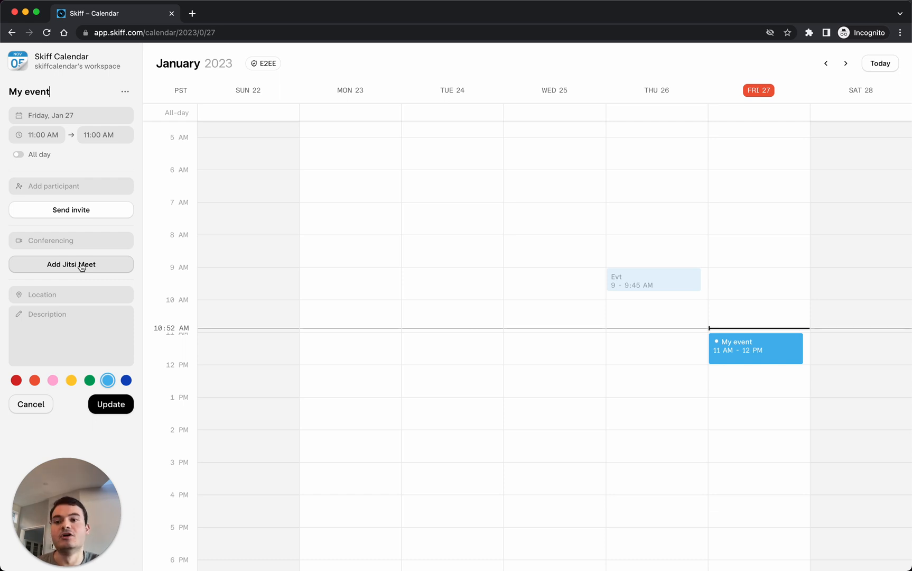
left_click(70, 264)
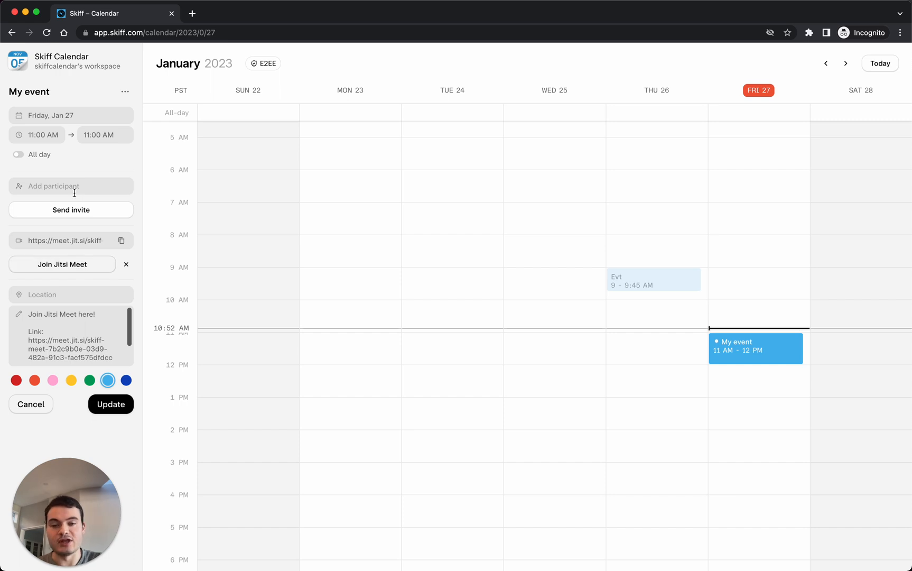
type("sup")
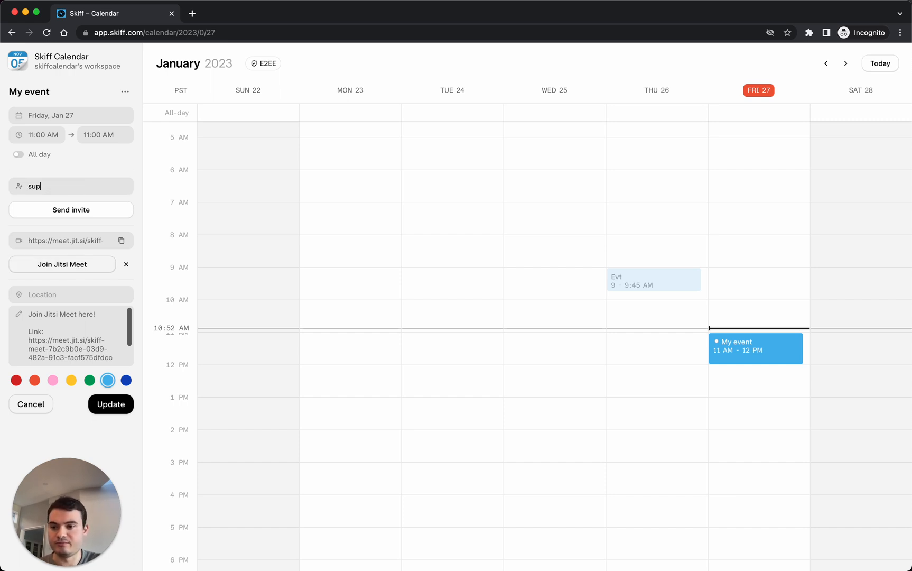
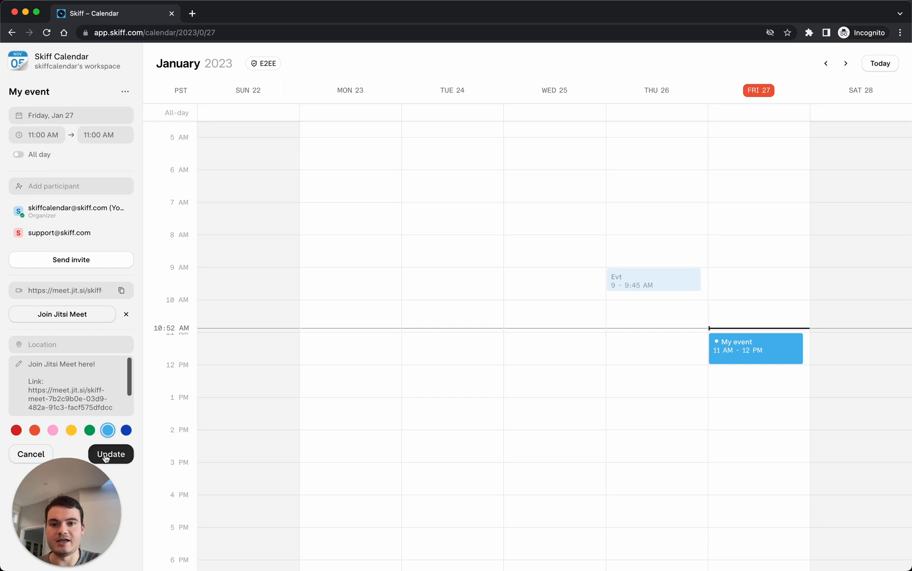
left_click(110, 454)
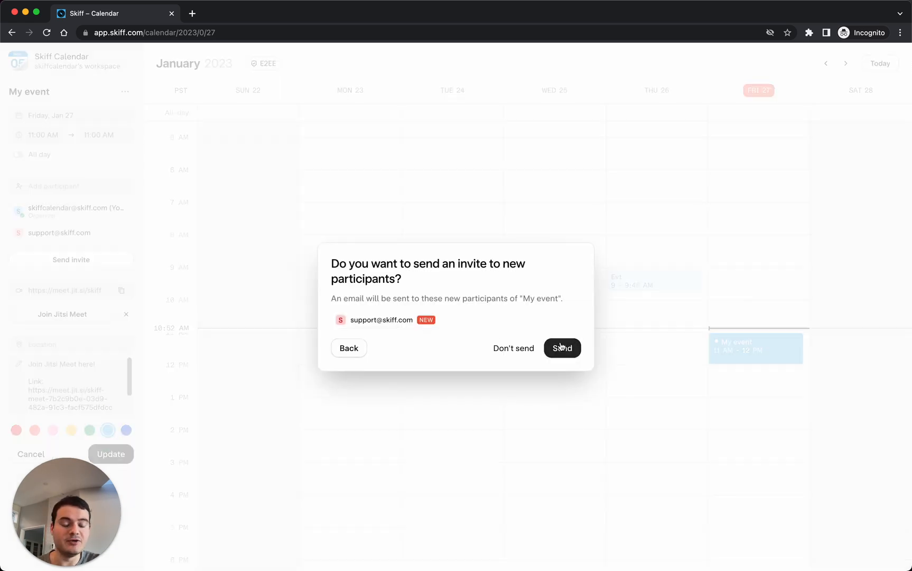
left_click(562, 348)
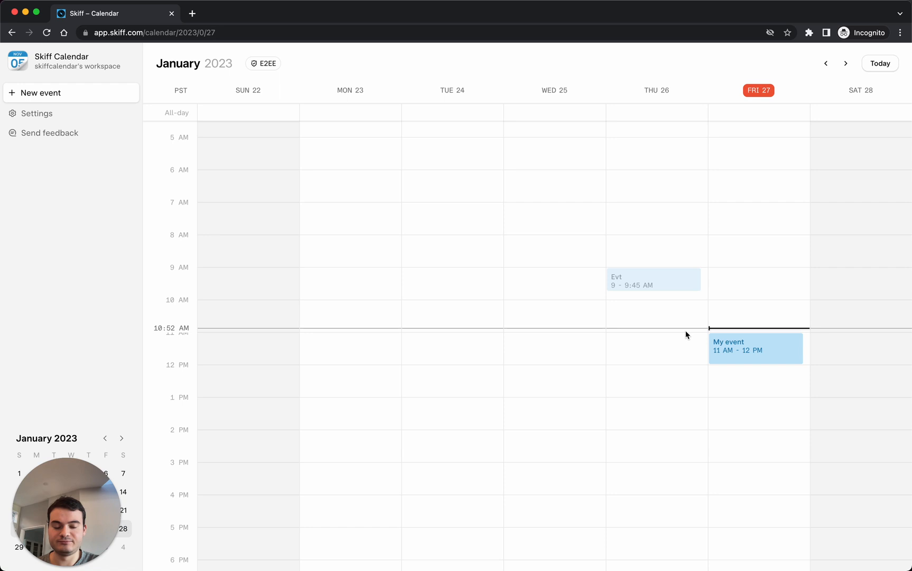
left_click(756, 347)
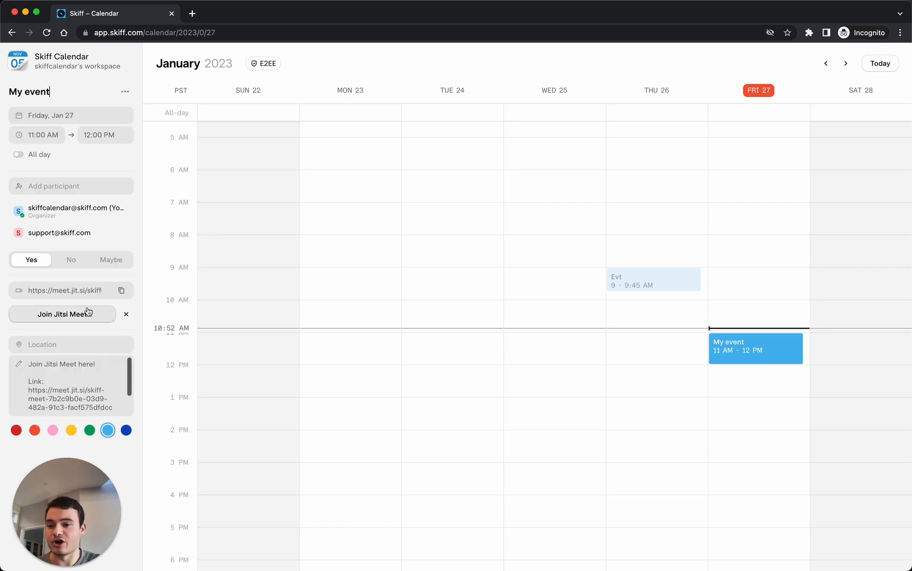